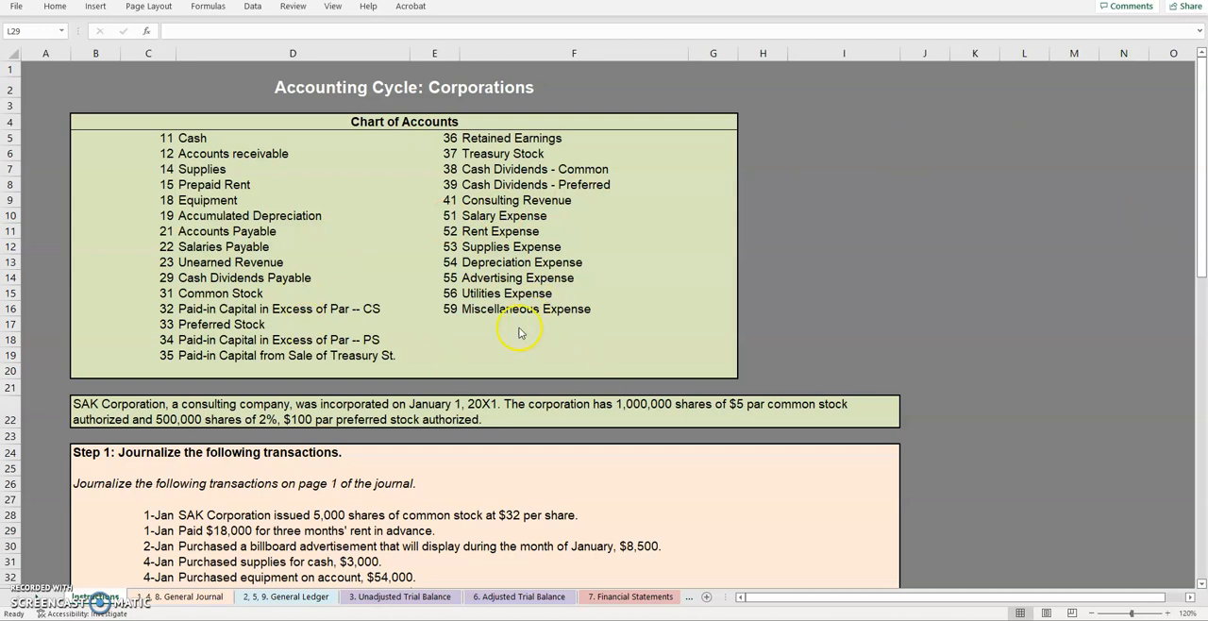
- Review the instructions sheet, glance at the Financial Statements sheet, and return to Instructions
scroll(down, 3)
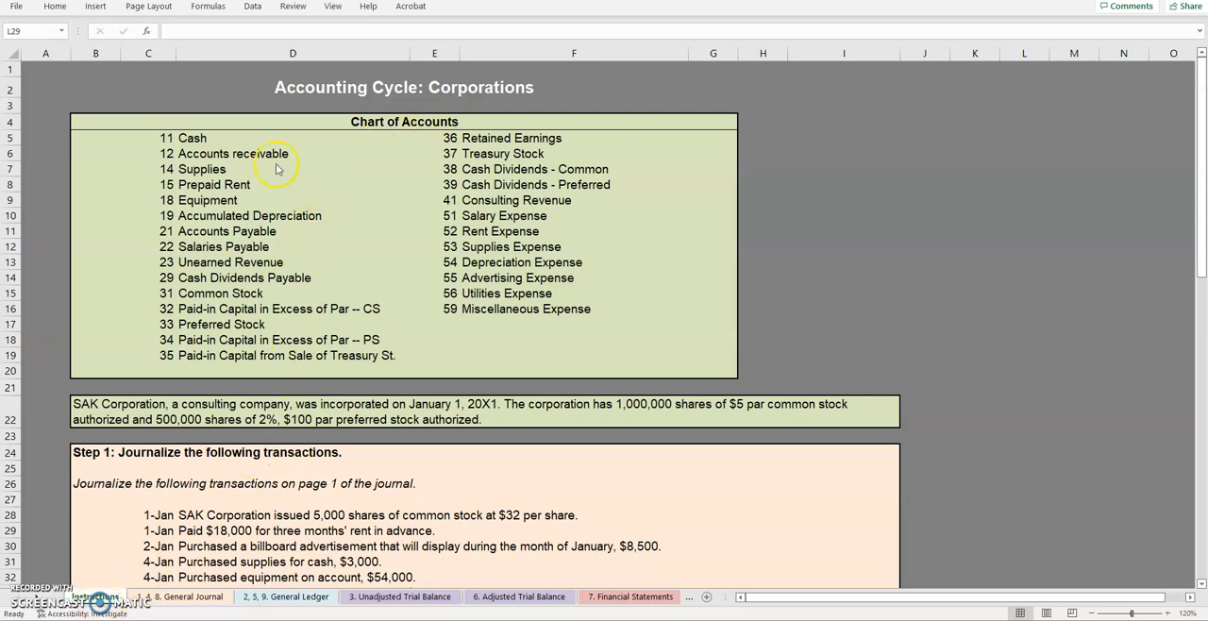
scroll(down, 3)
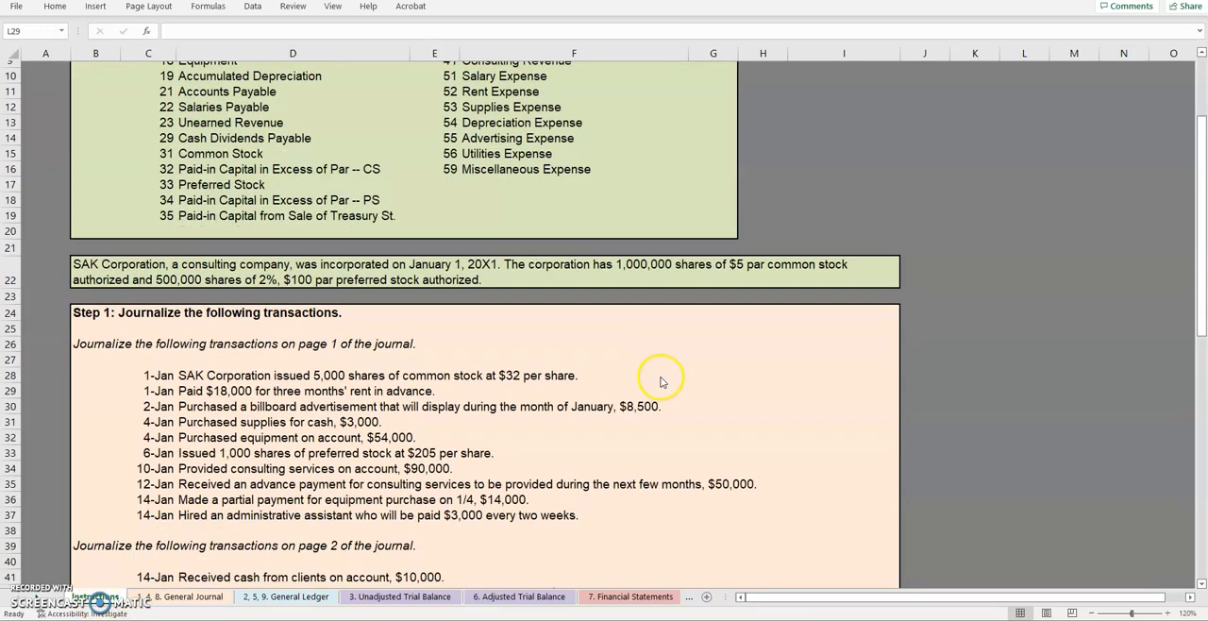
scroll(down, 3)
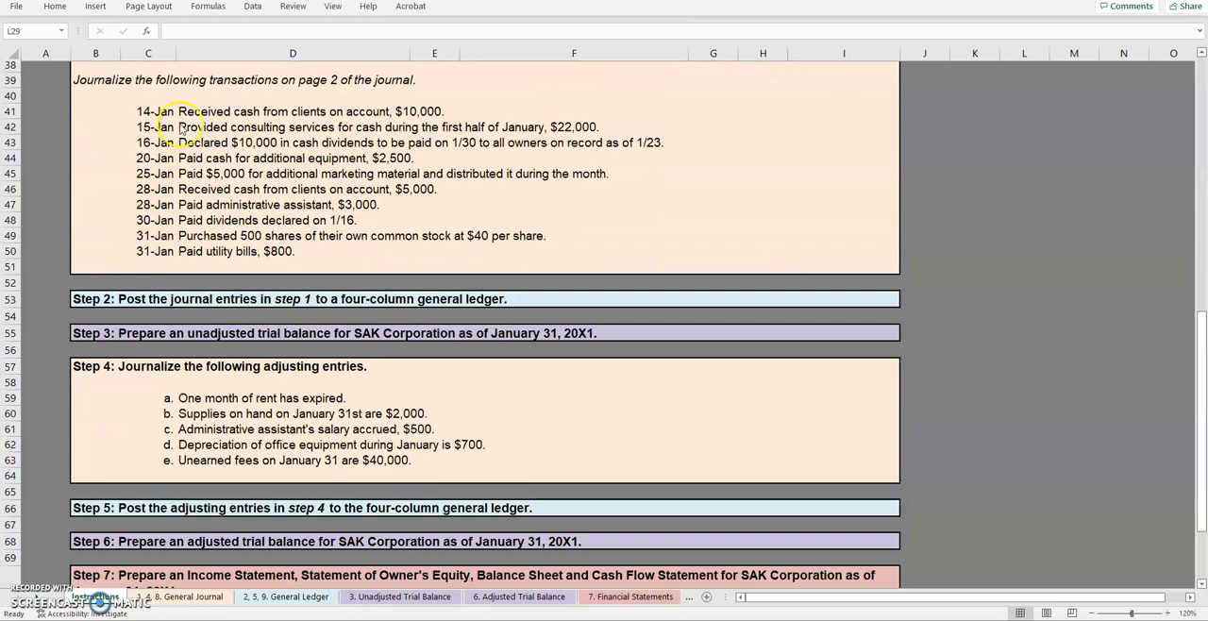
scroll(down, 3)
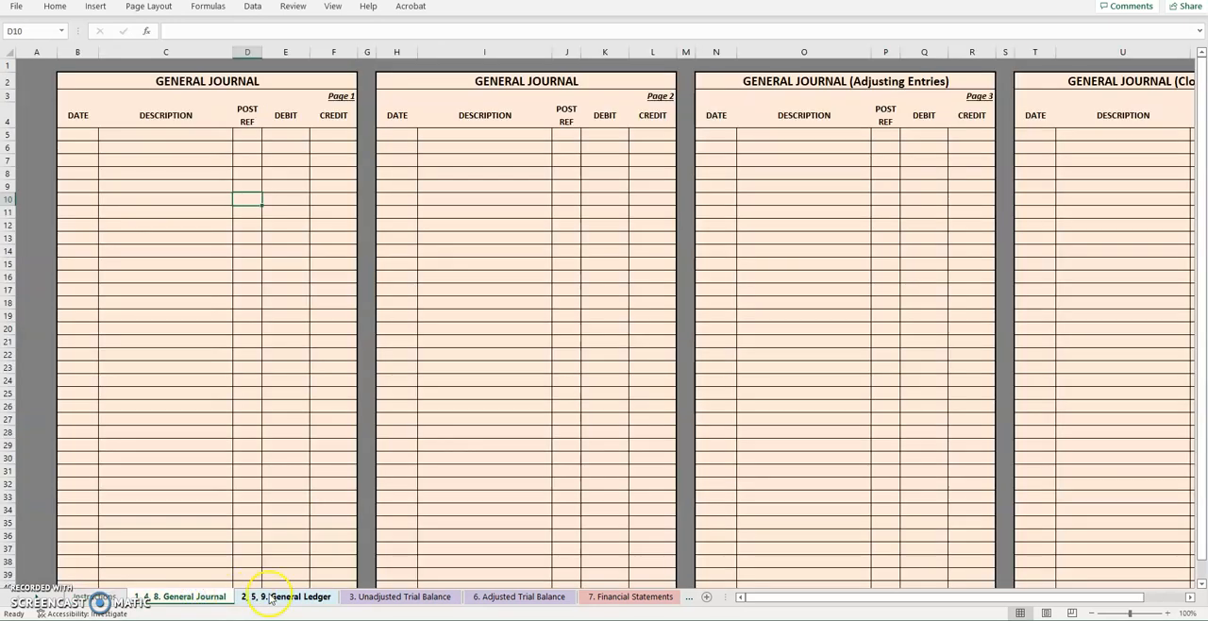
click(398, 597)
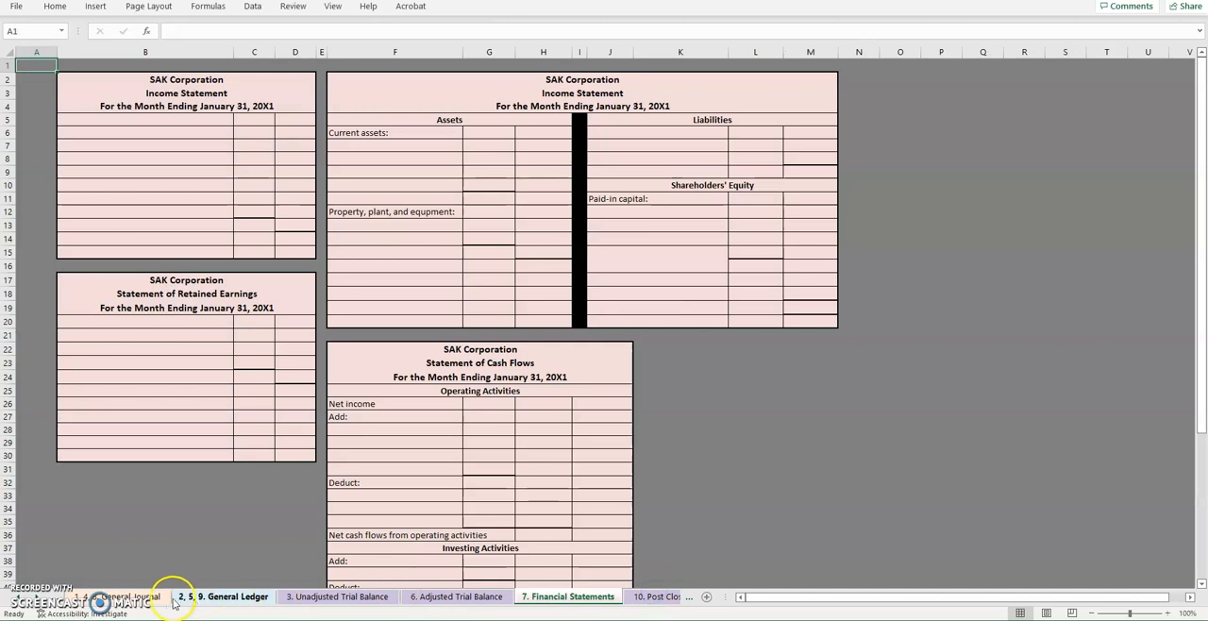
click(113, 596)
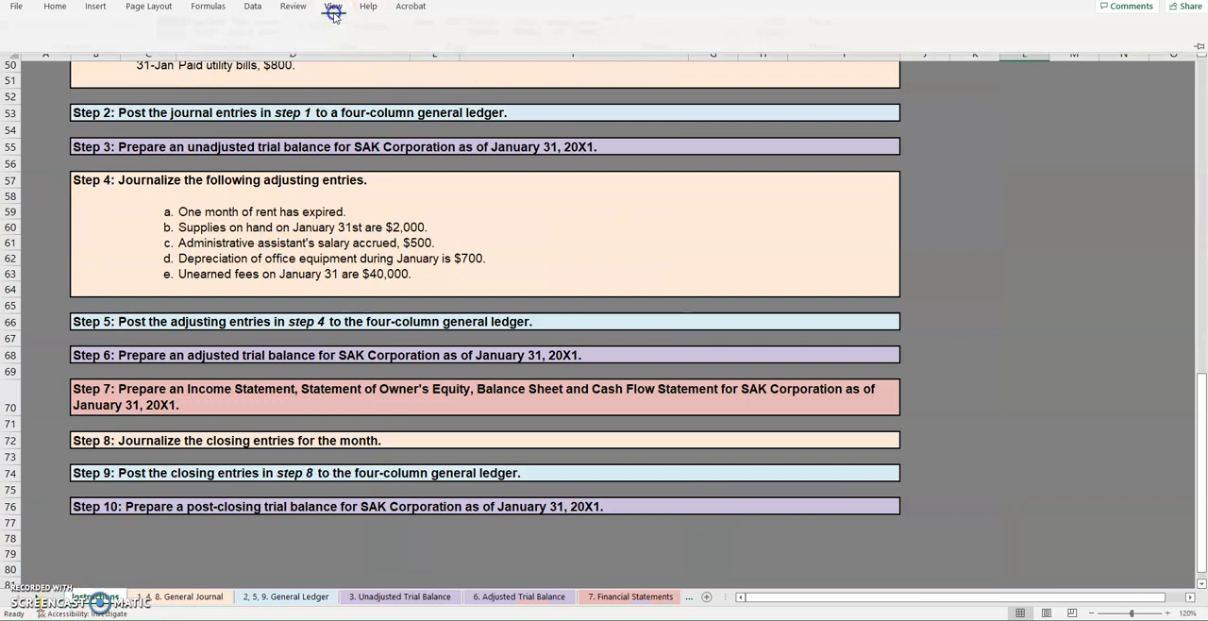
- Bring up the View window-arrangement options to tile the workbook windows
click(332, 7)
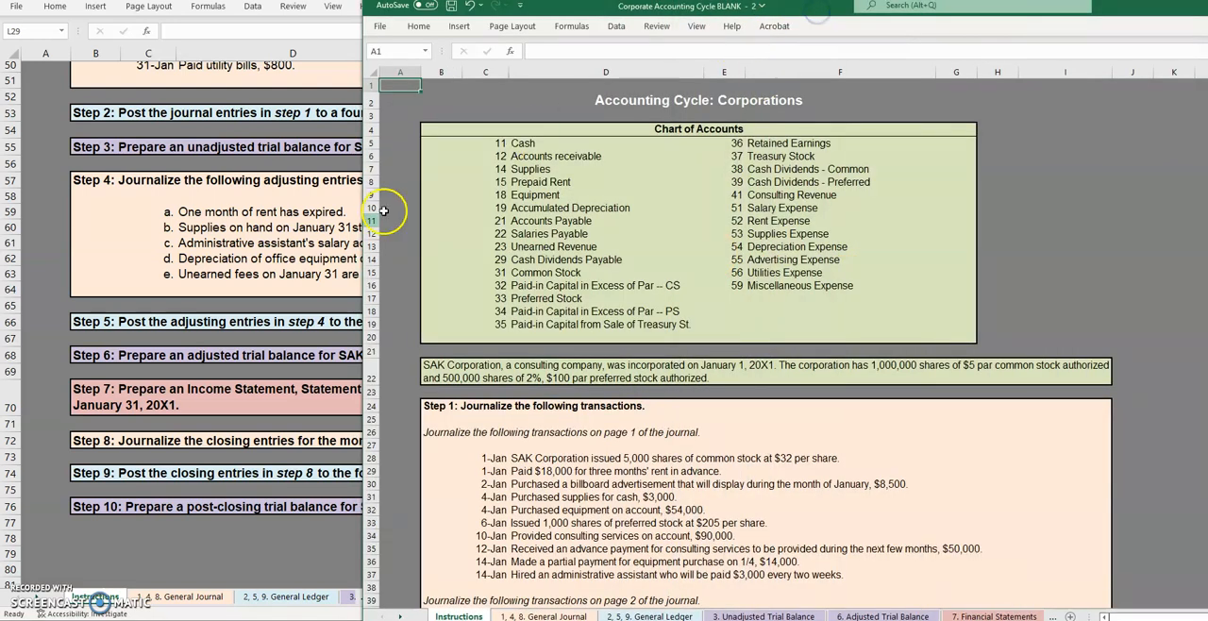
- Activate the right-hand workbook window for the General Journal
click(543, 615)
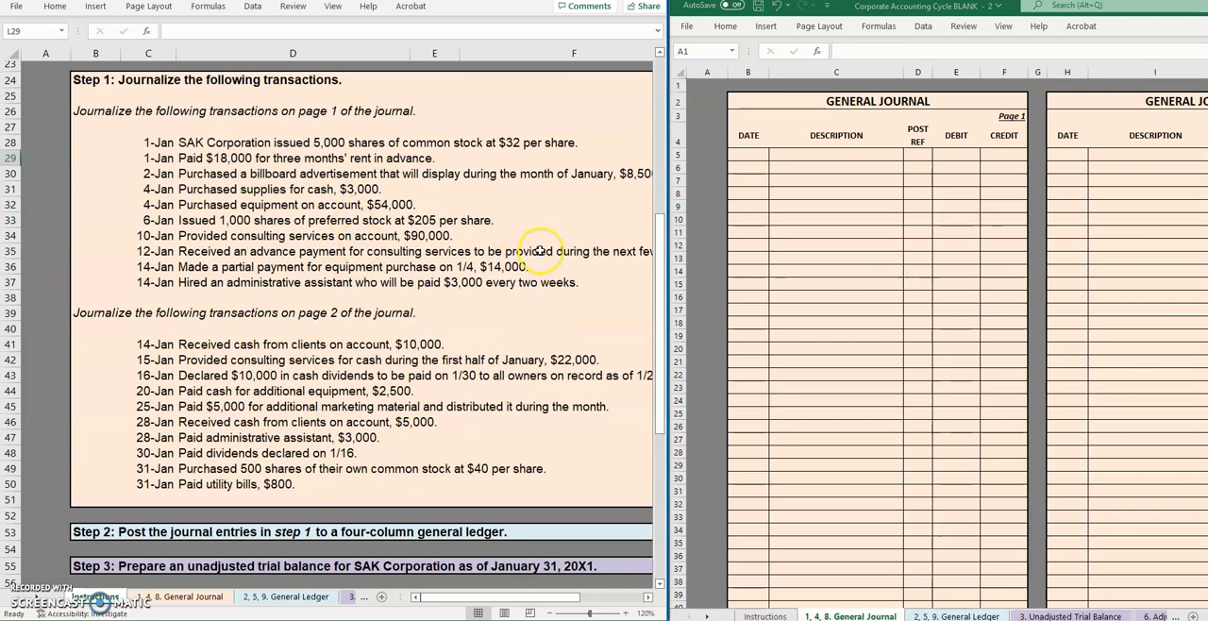
mouse_move(769, 470)
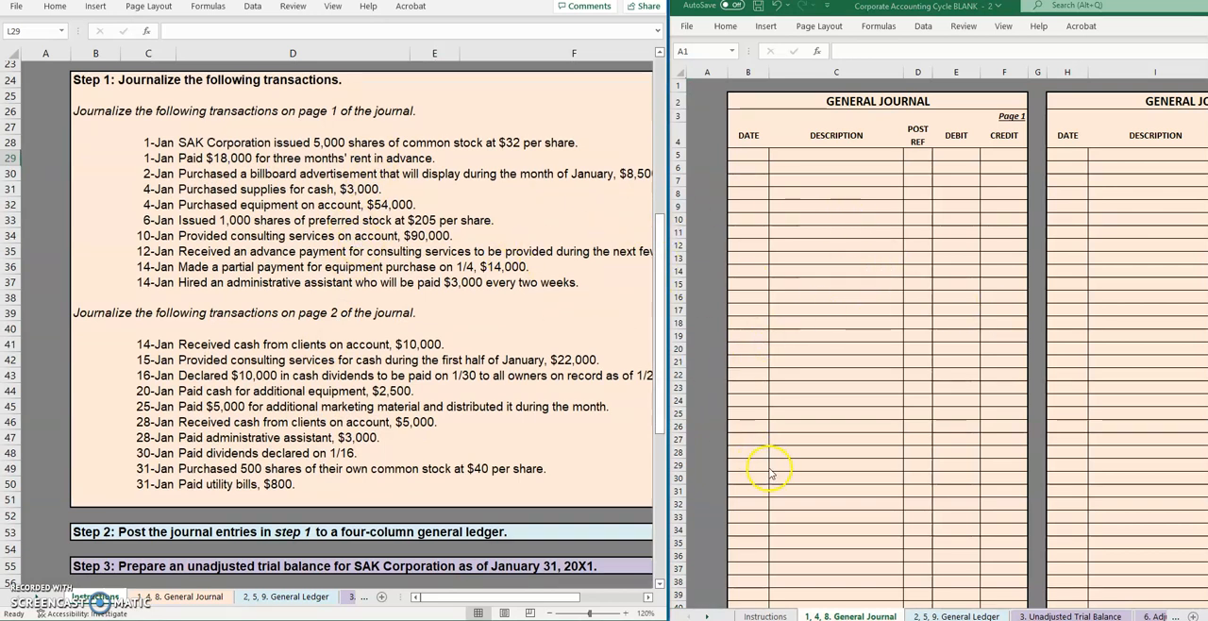
mouse_move(521, 336)
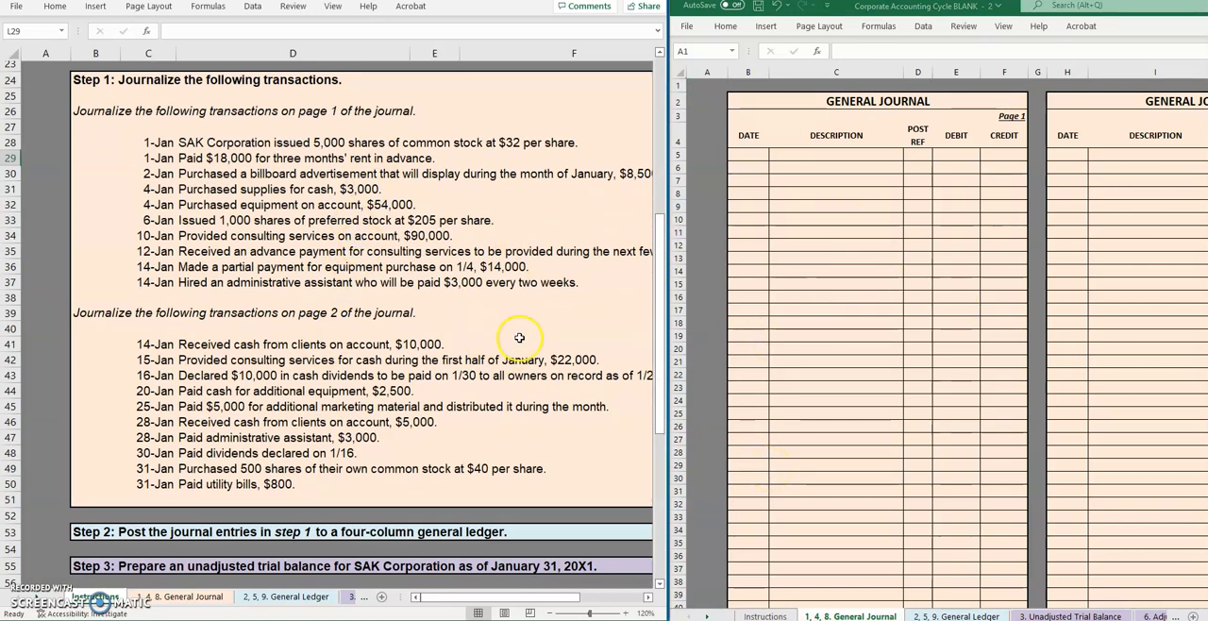